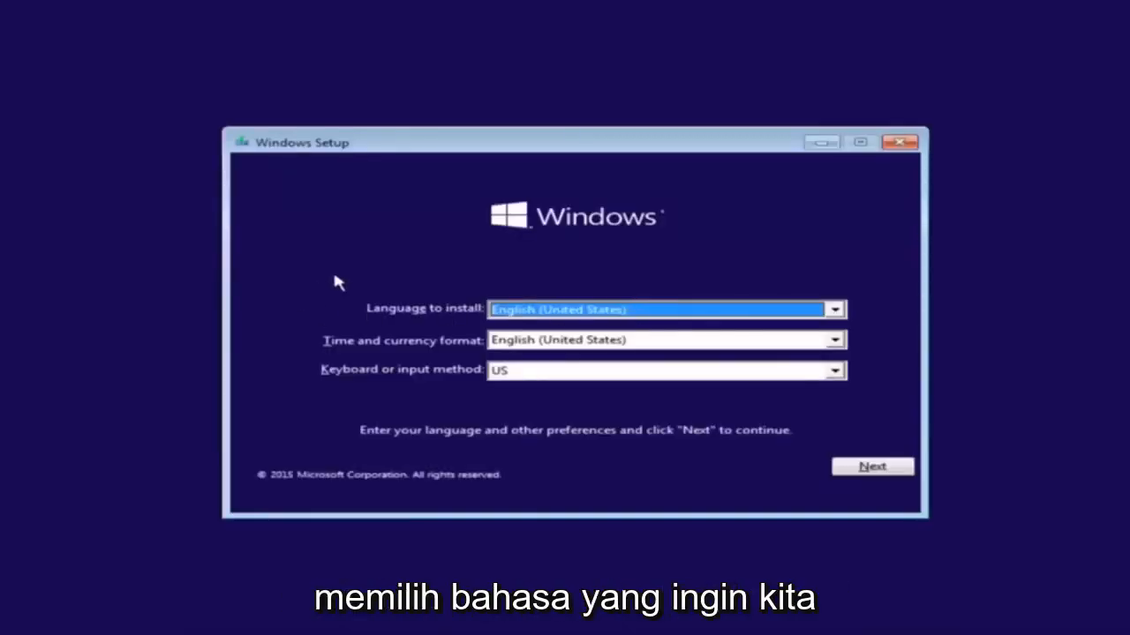
pyautogui.moveTo(498, 330)
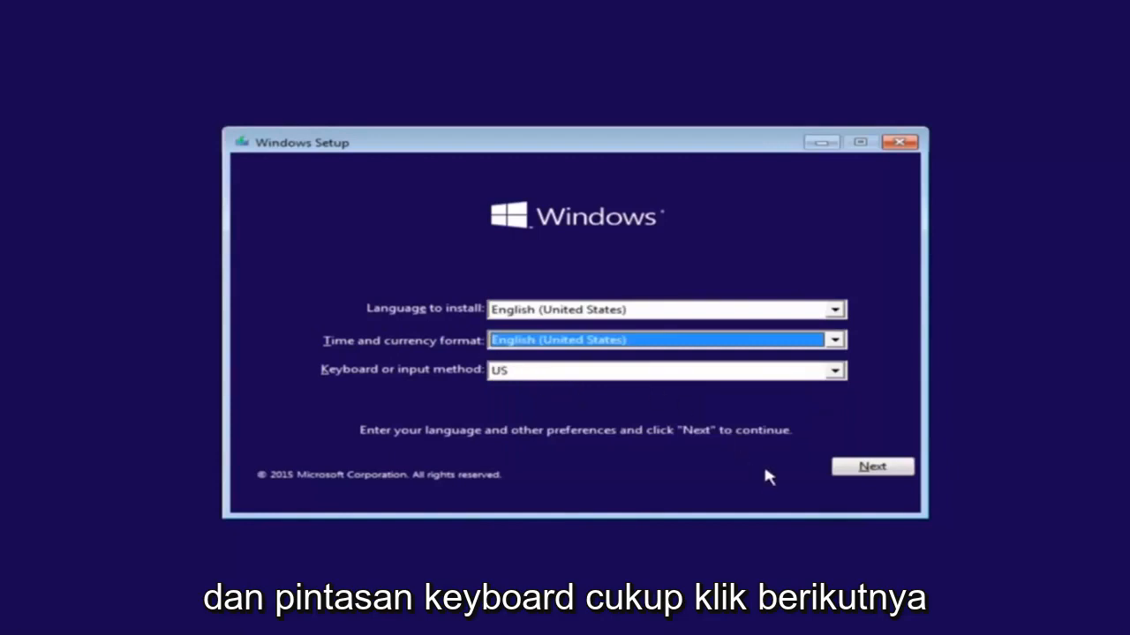
# Keep English (United States) and the US keyboard and continue past the language screen
pyautogui.click(871, 466)
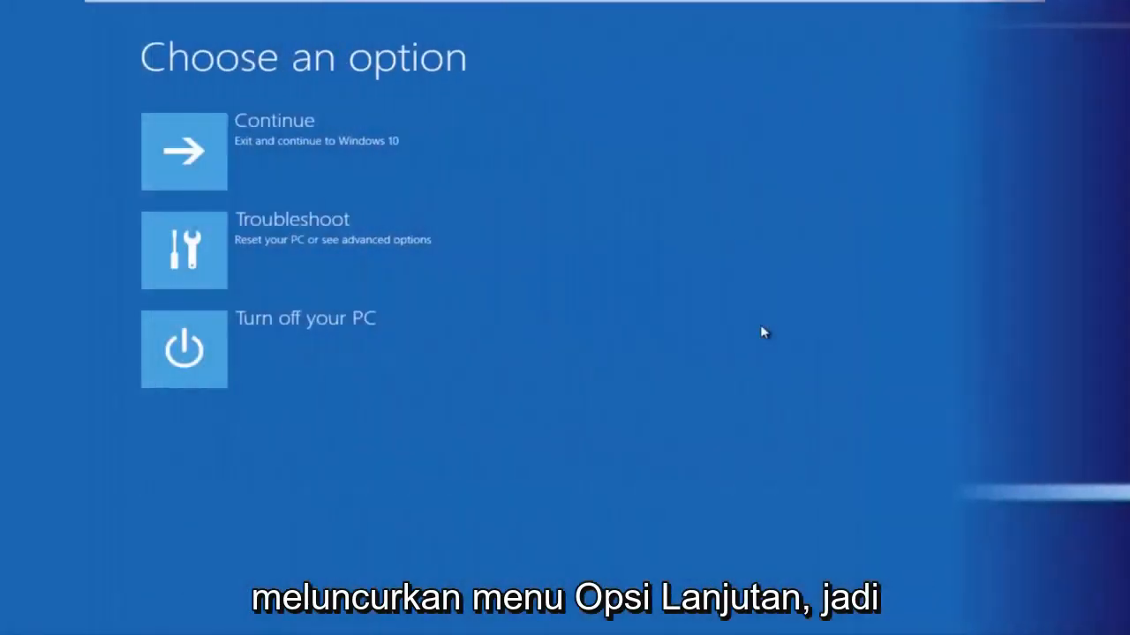
pyautogui.moveTo(598, 251)
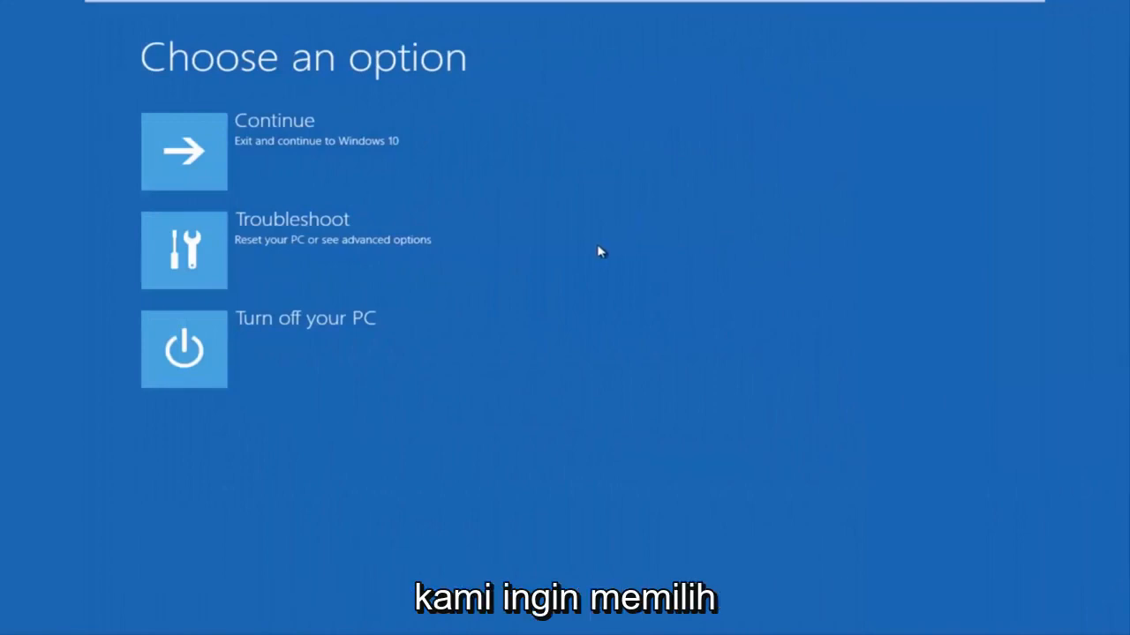
pyautogui.moveTo(291, 250)
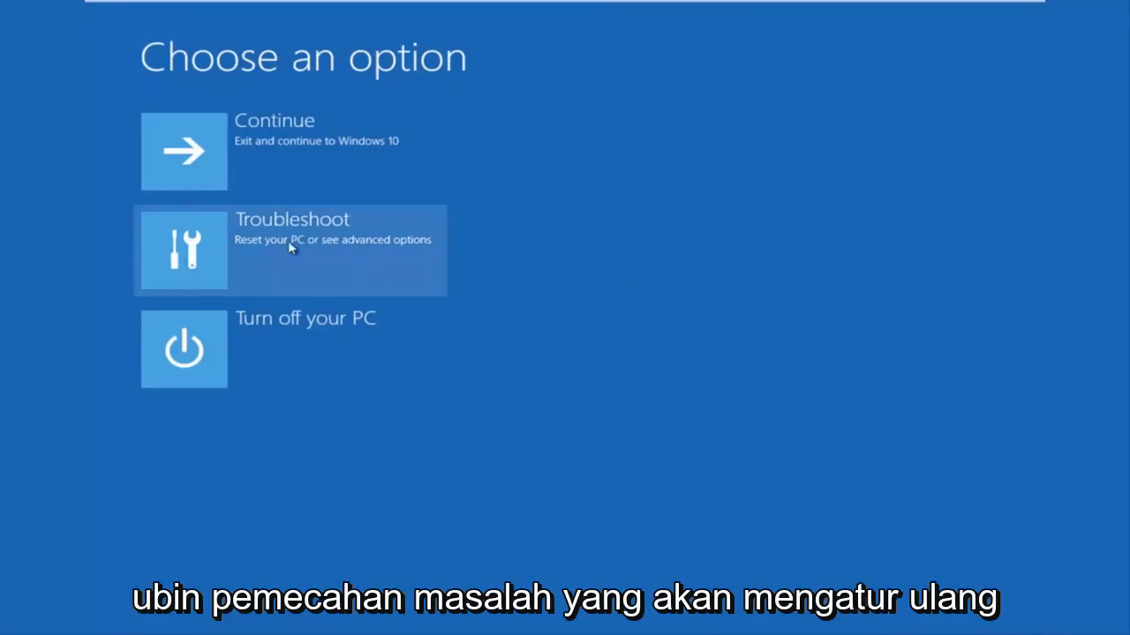
pyautogui.moveTo(315, 252)
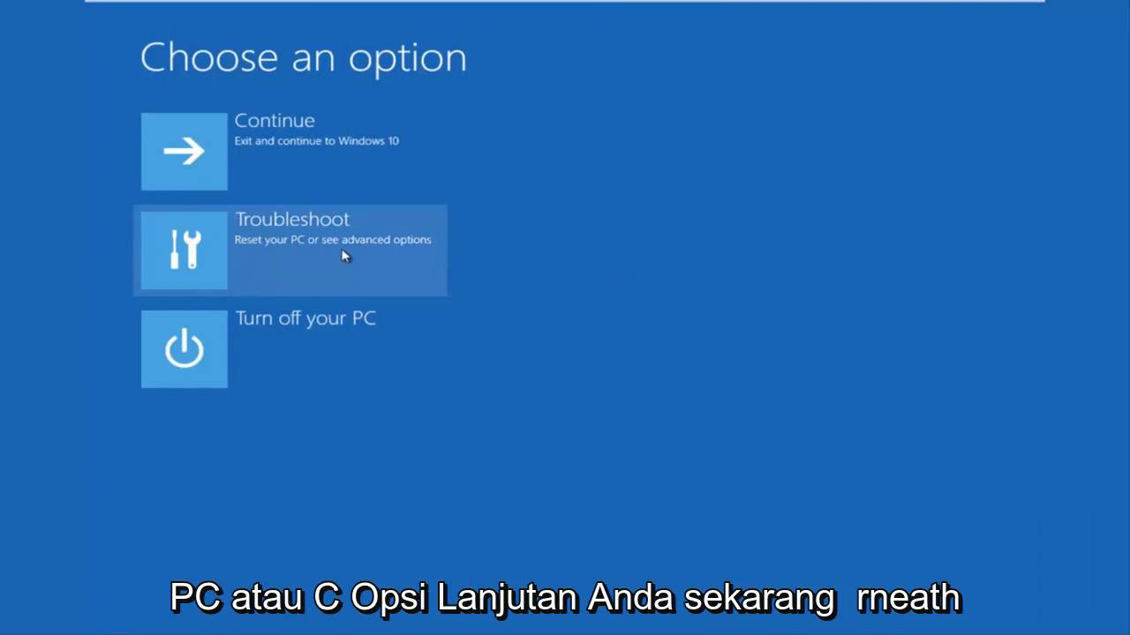
# Go into Troubleshoot and then Advanced options from the recovery menu
pyautogui.click(291, 250)
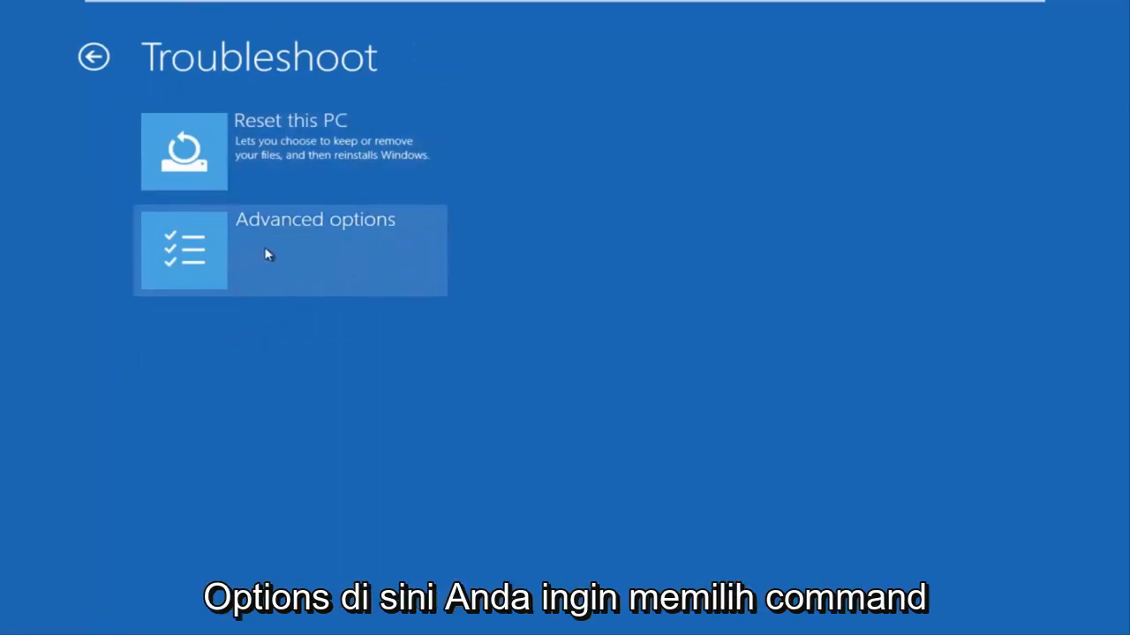
pyautogui.click(289, 251)
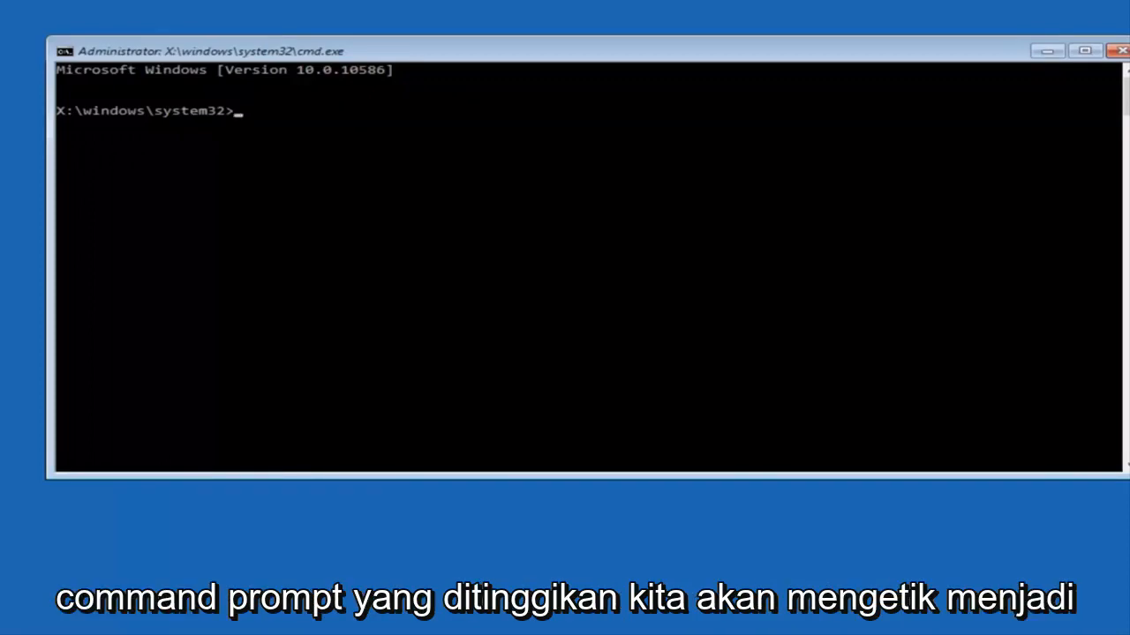
# Run Bootrec /fixmbr to repair the master boot record successfully
pyautogui.write('B')
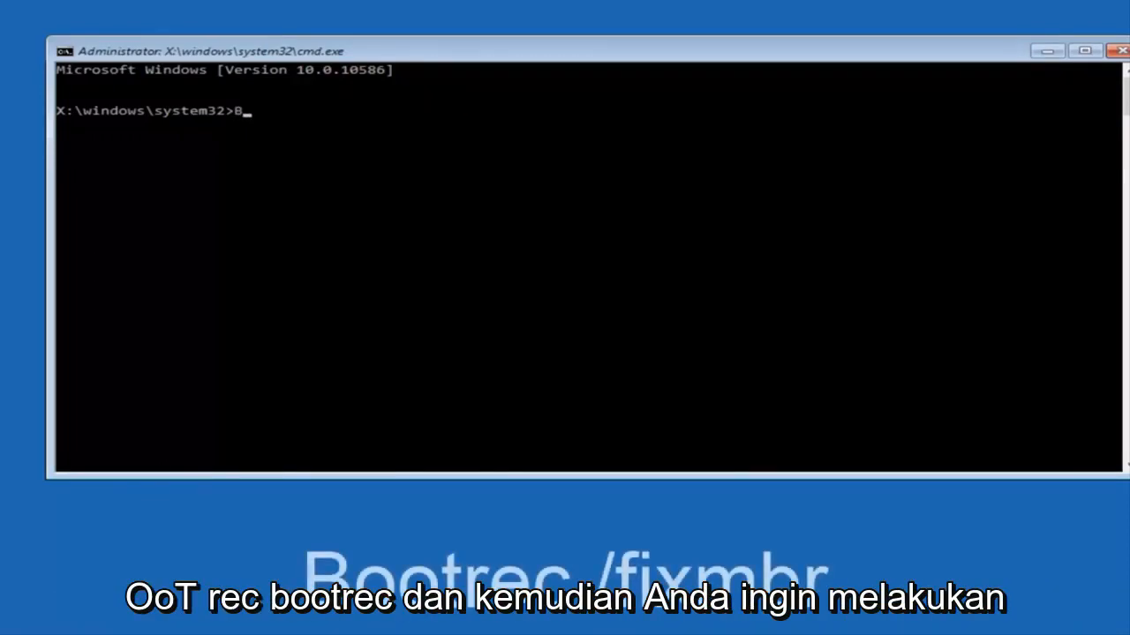
pyautogui.write('ootrec /')
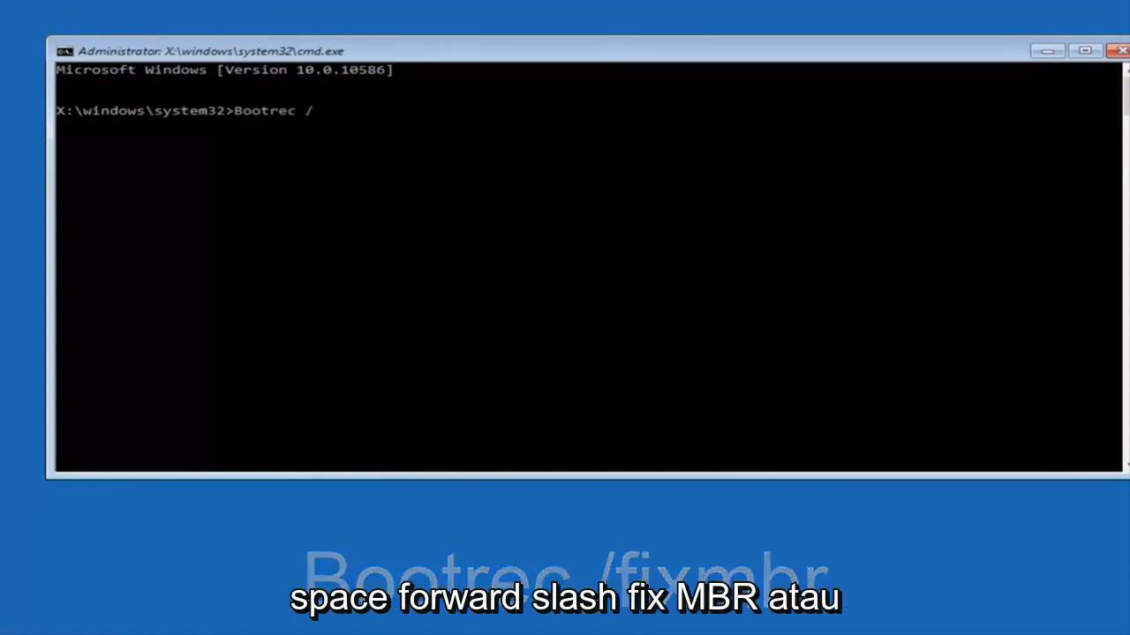
pyautogui.write('fix')
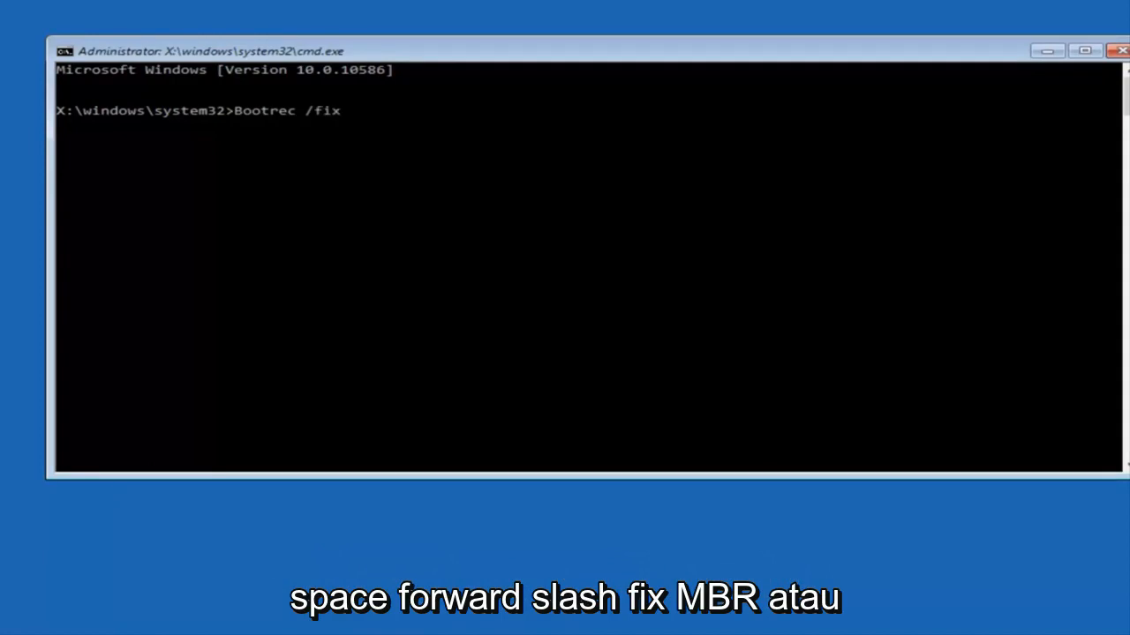
pyautogui.write('mbr')
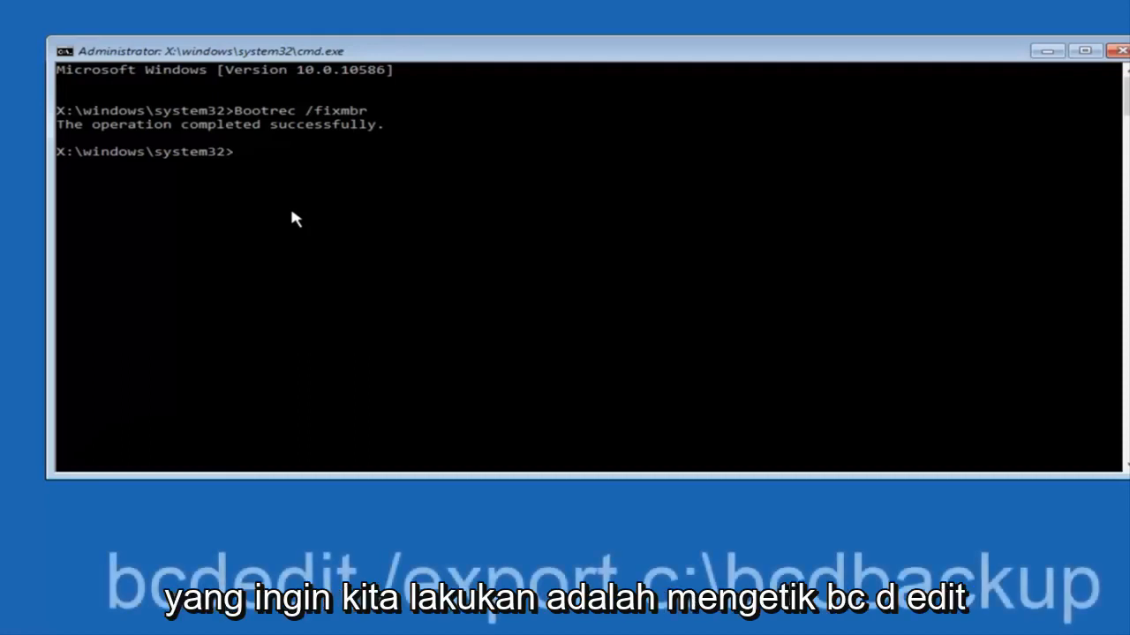
# Export a backup of the boot configuration data to c:\bcdbackup with bcdedit /export
pyautogui.write('bc')
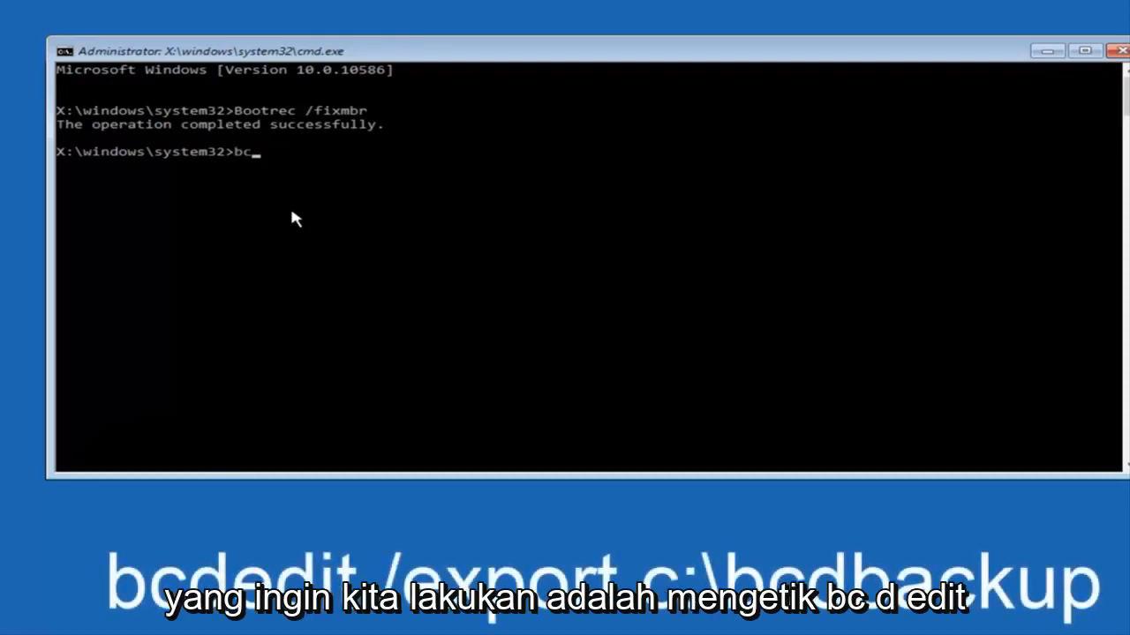
pyautogui.write('dedit')
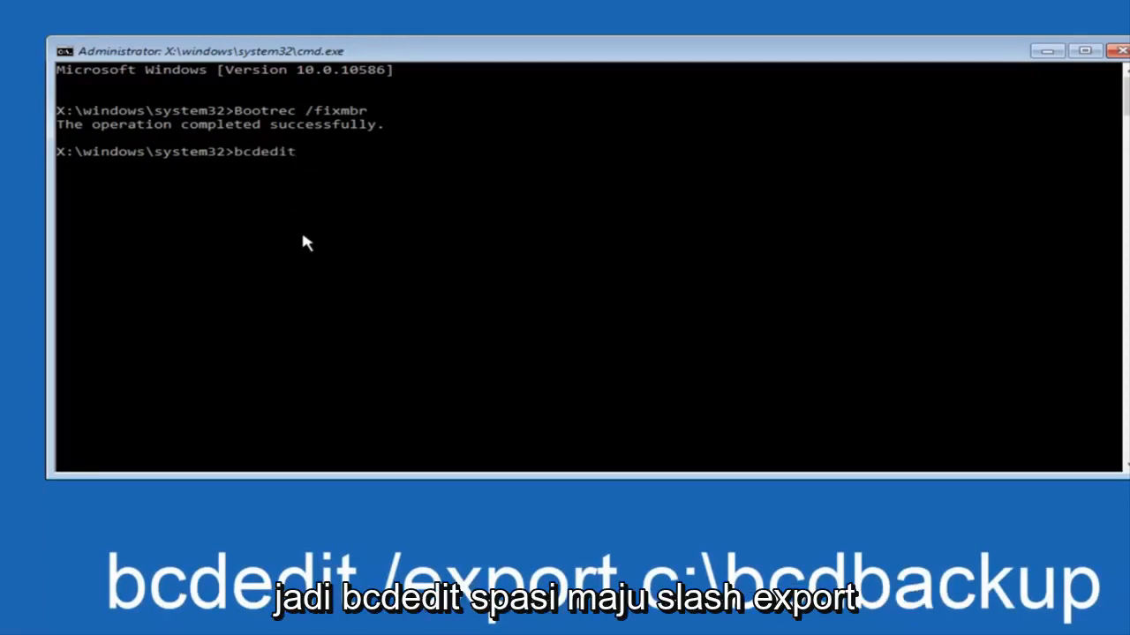
pyautogui.write('/expo')
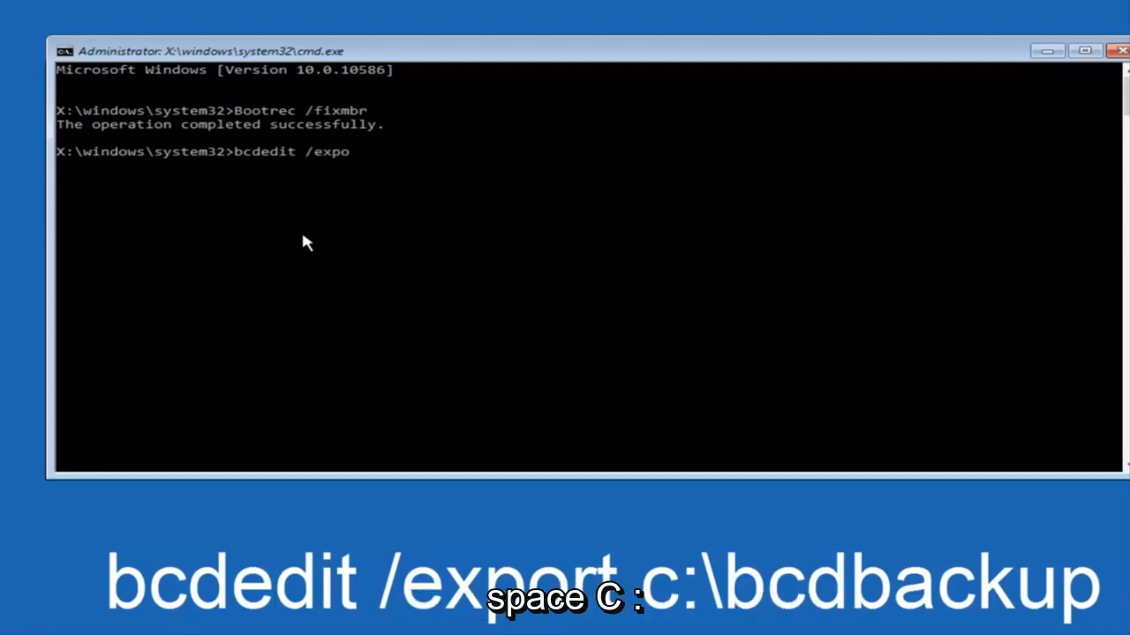
pyautogui.write('rt c:')
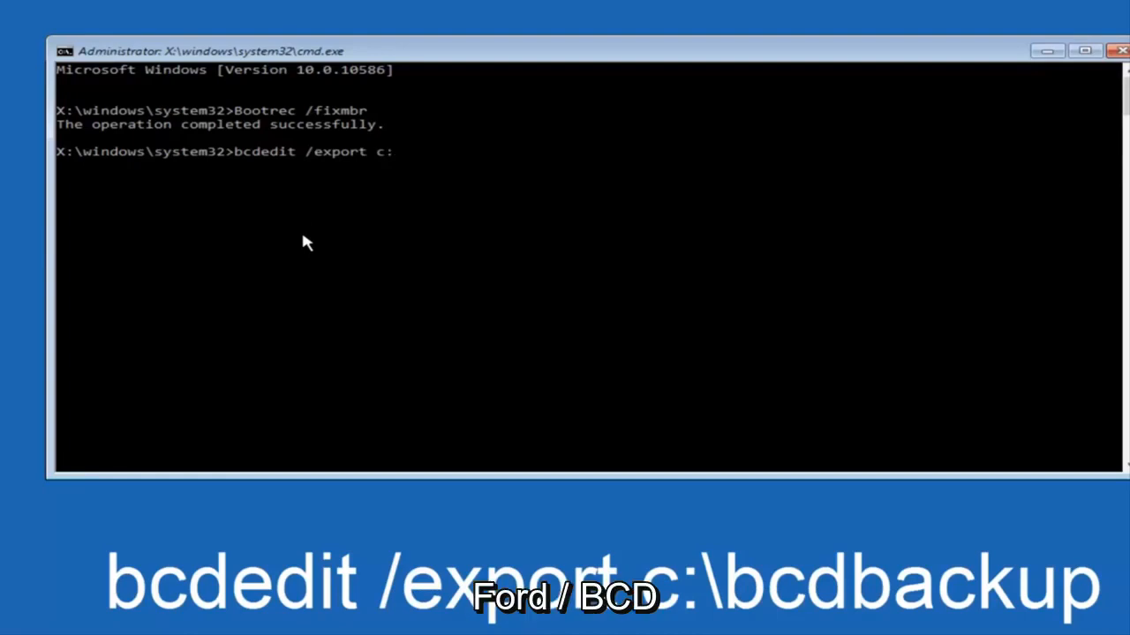
pyautogui.write('\\')
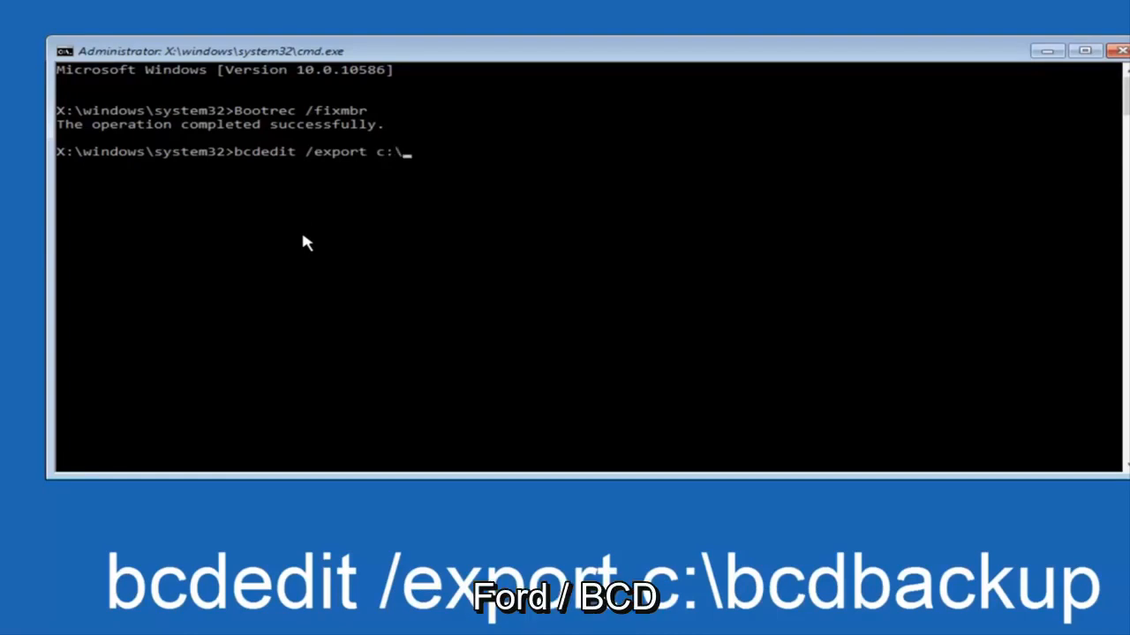
pyautogui.write('bcd')
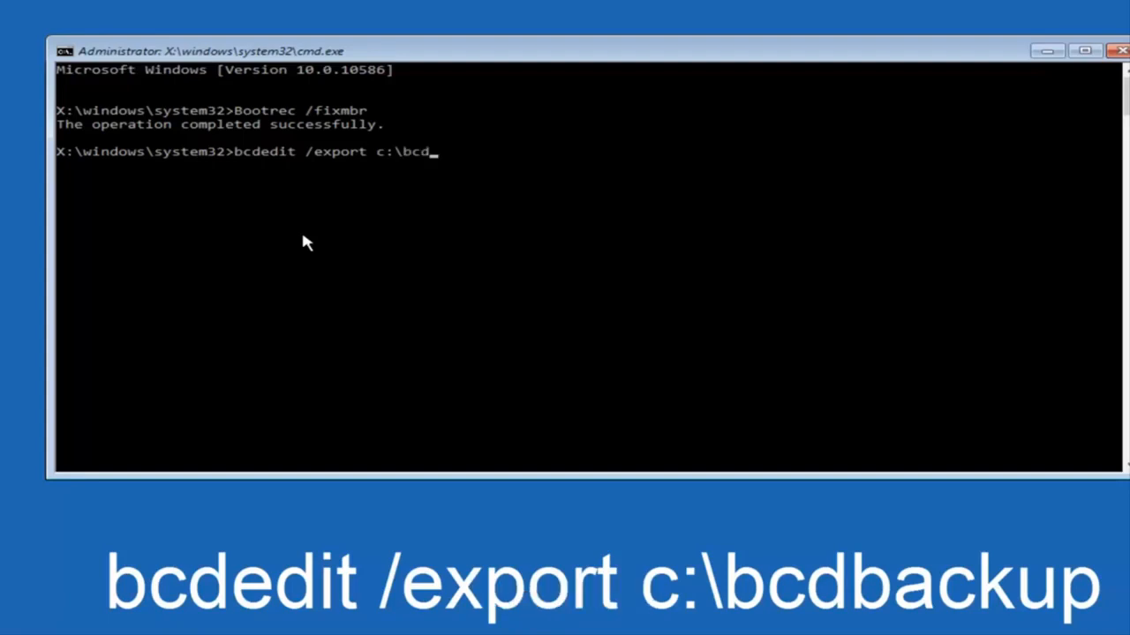
pyautogui.write('bac')
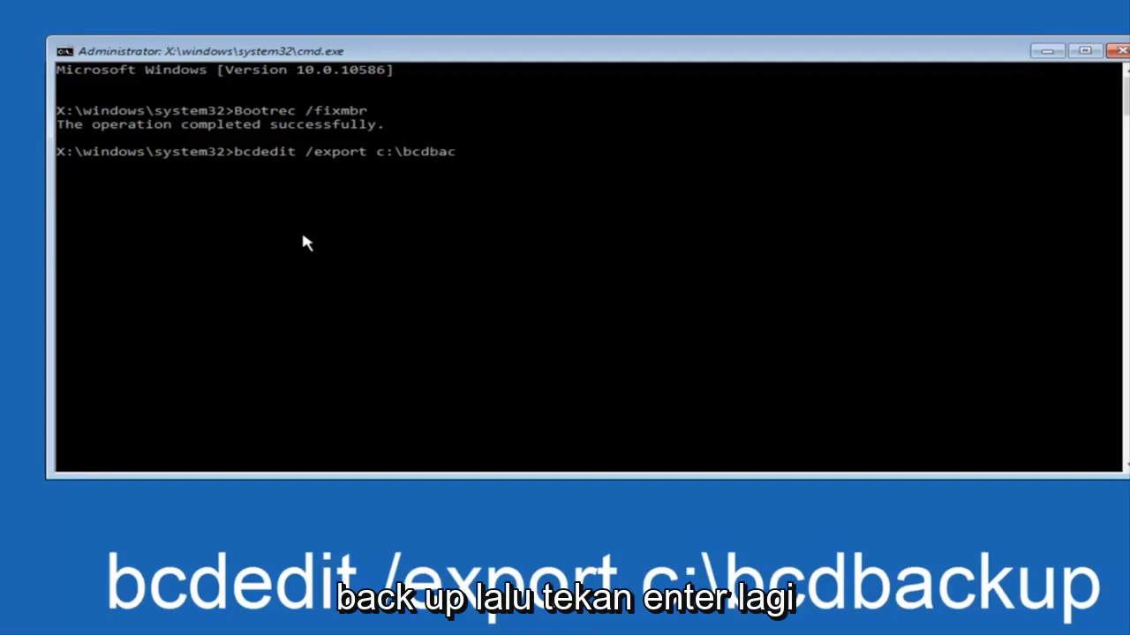
pyautogui.write('kup')
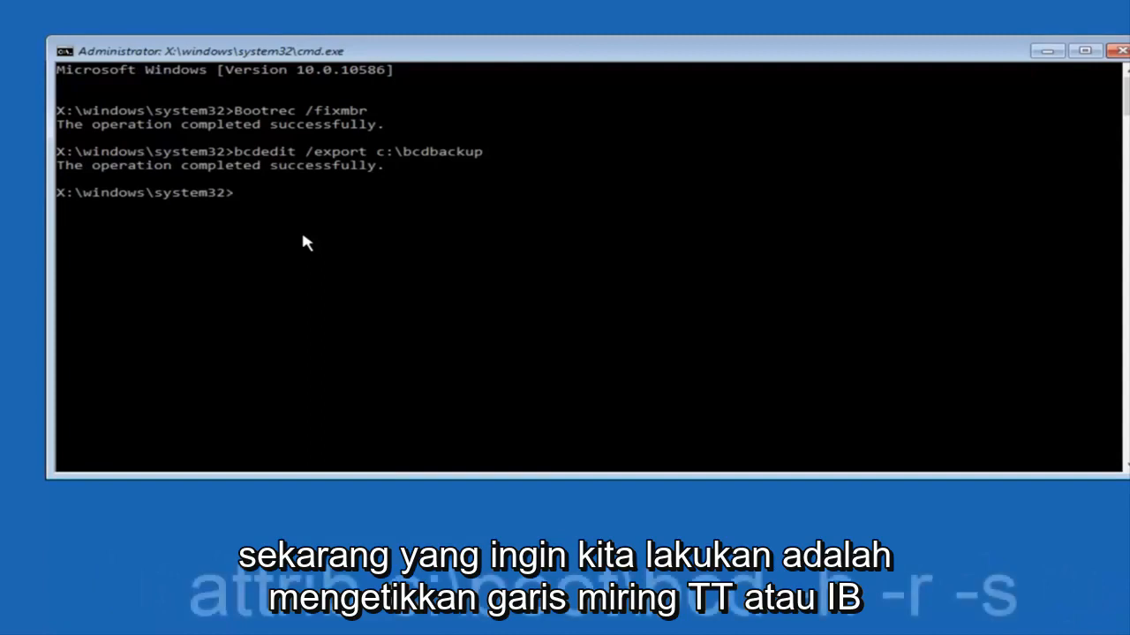
# Run attrib c:\boot\bcd -h -r -s to clear the hidden, read-only and system attributes
pyautogui.write('a')
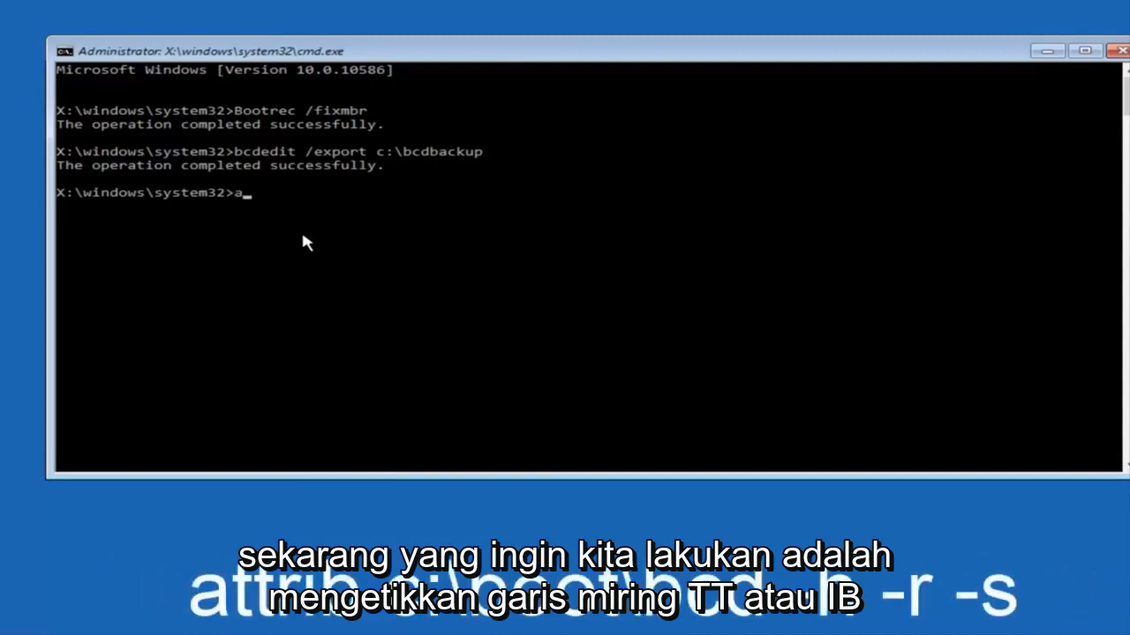
pyautogui.write('ttrib c')
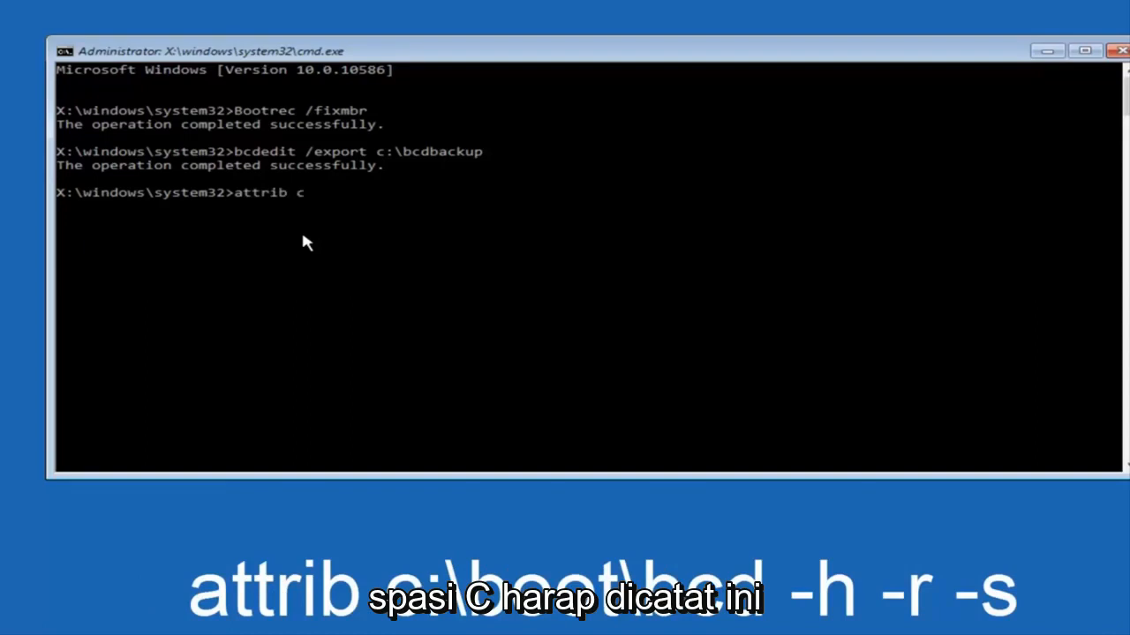
pyautogui.write(':')
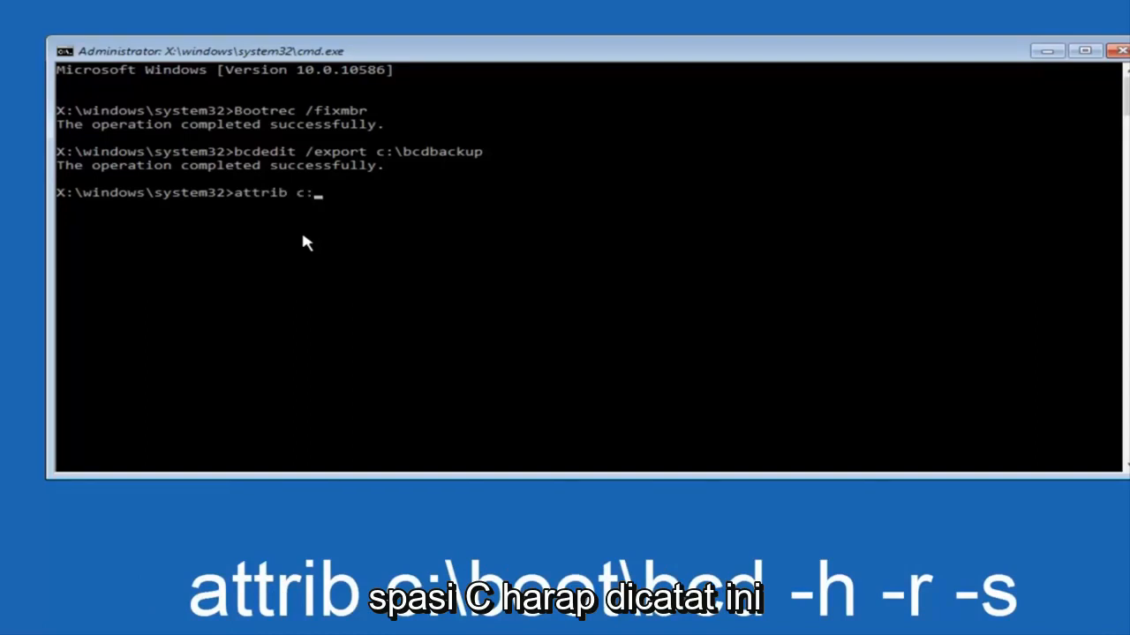
pyautogui.write('\\')
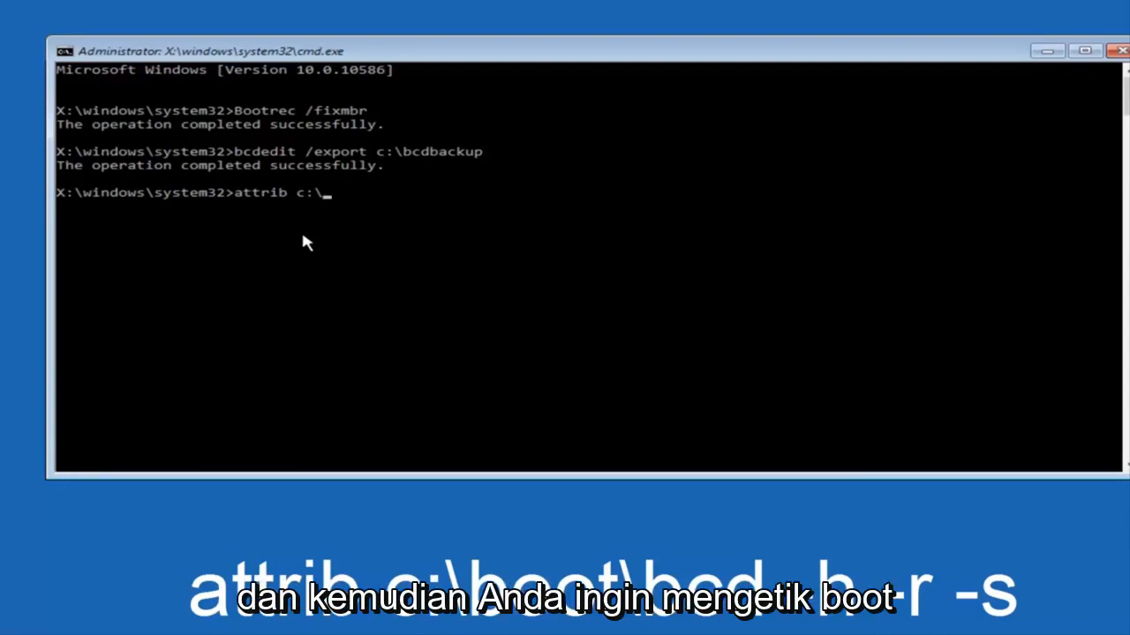
pyautogui.write('boot')
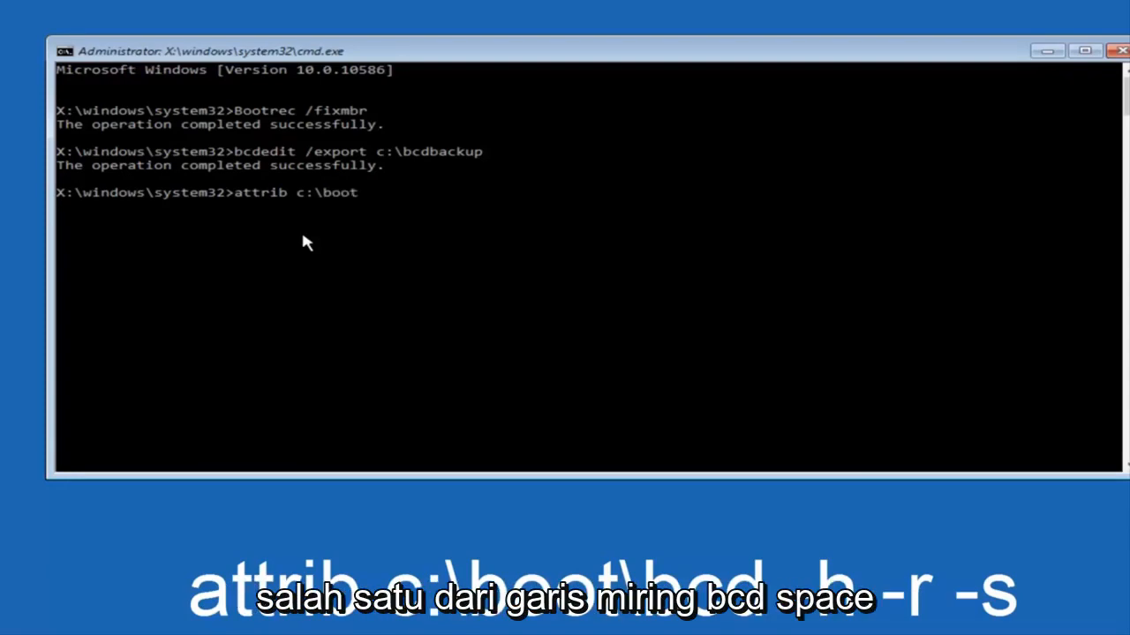
pyautogui.write('\\')
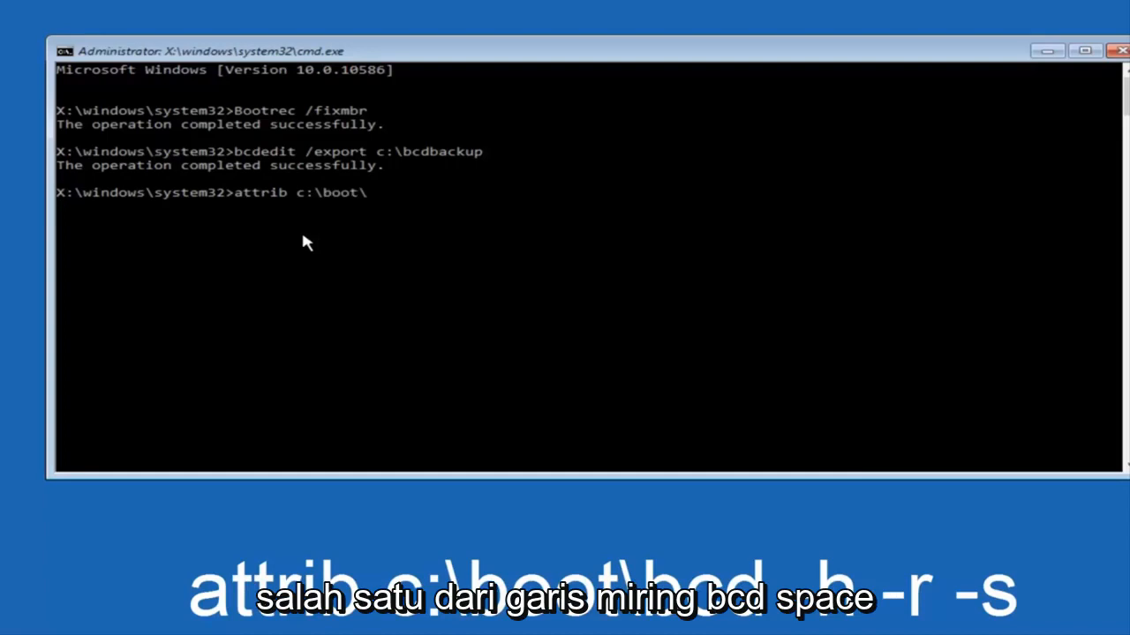
pyautogui.write('bcd')
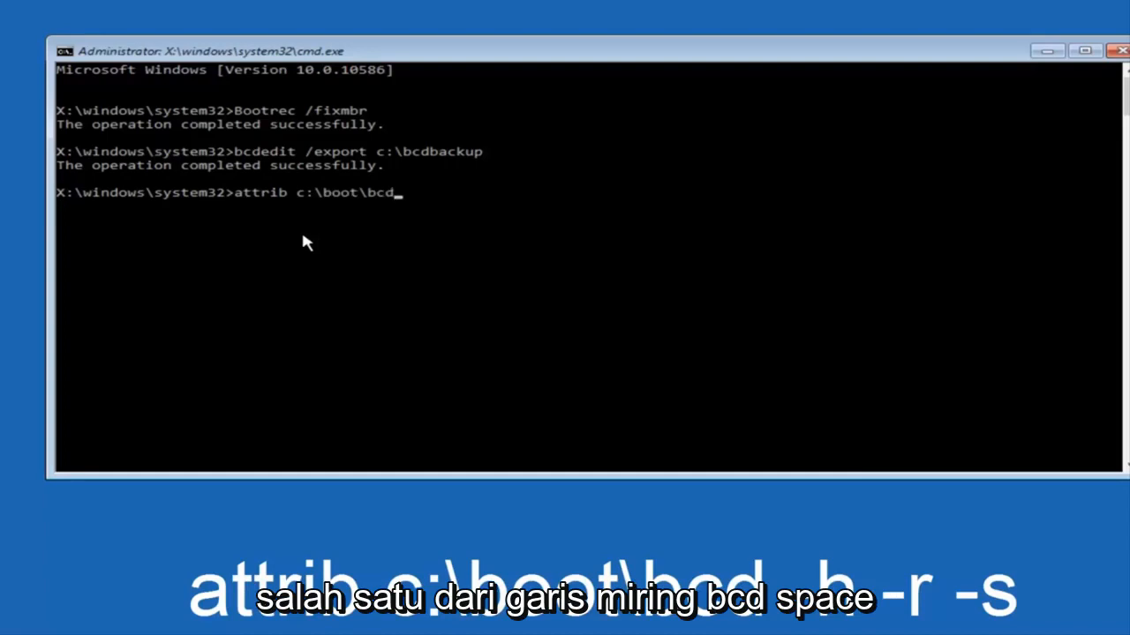
pyautogui.write('-')
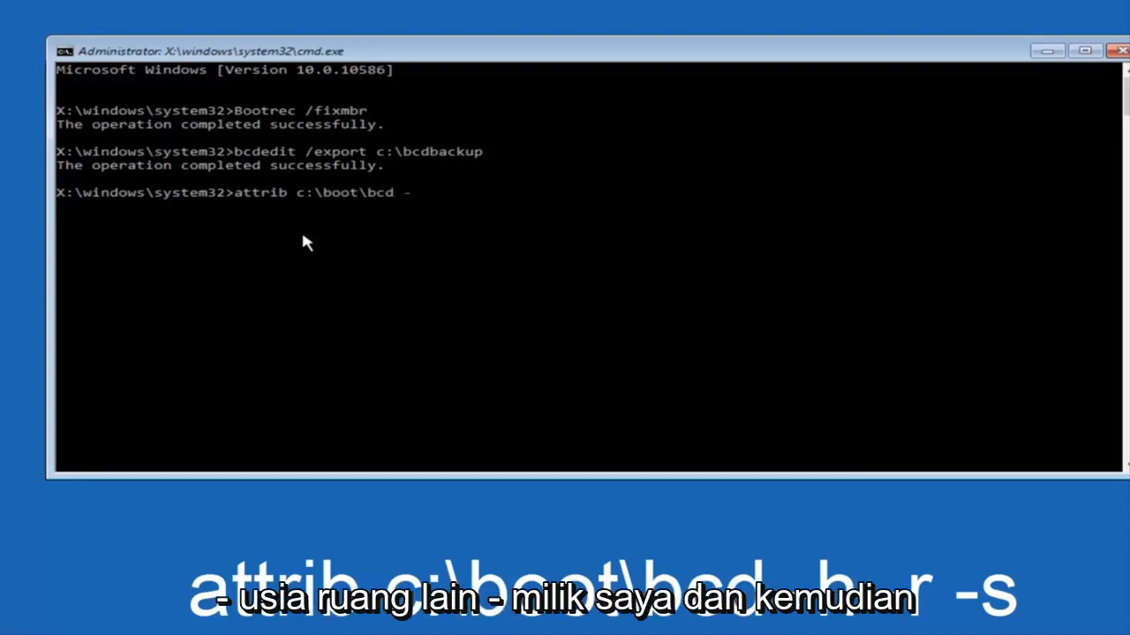
pyautogui.write('h')
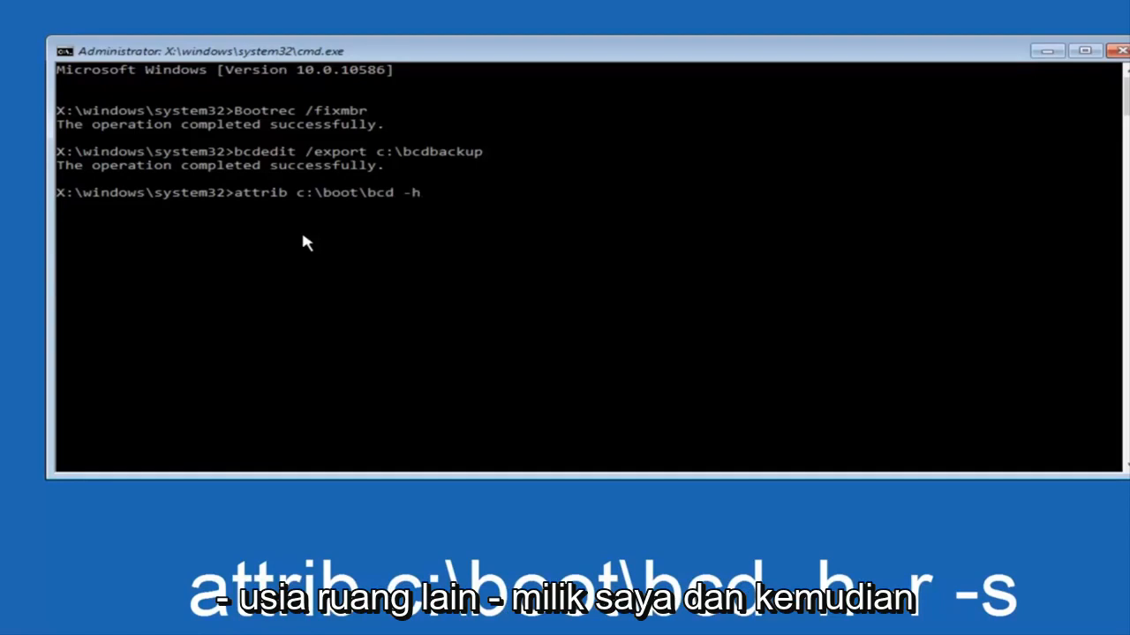
pyautogui.write('-r')
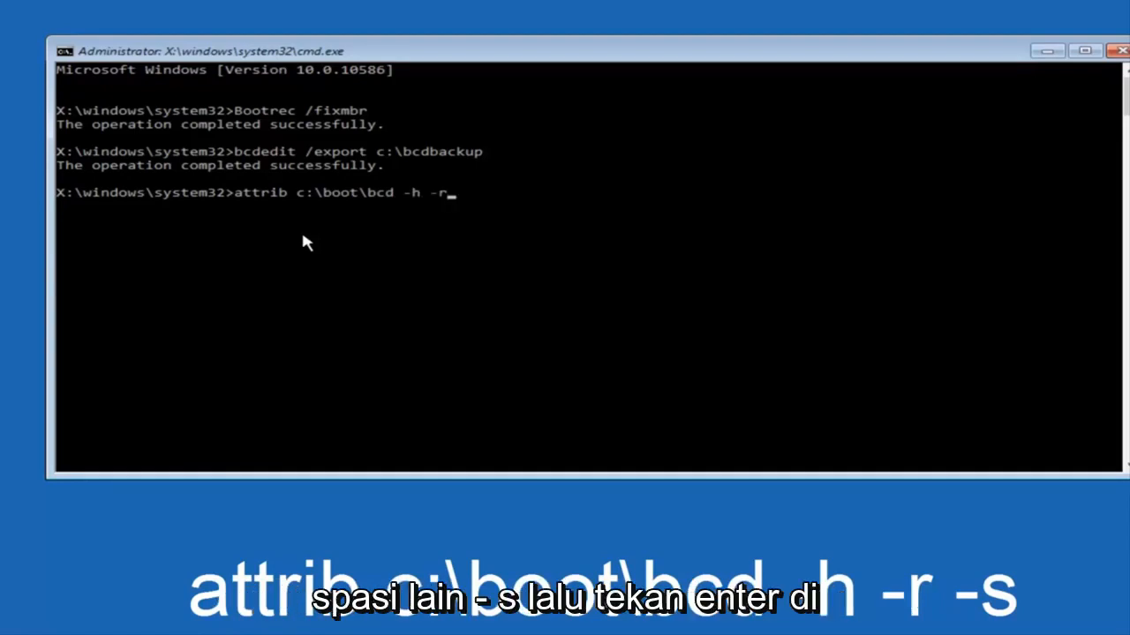
pyautogui.write('-s')
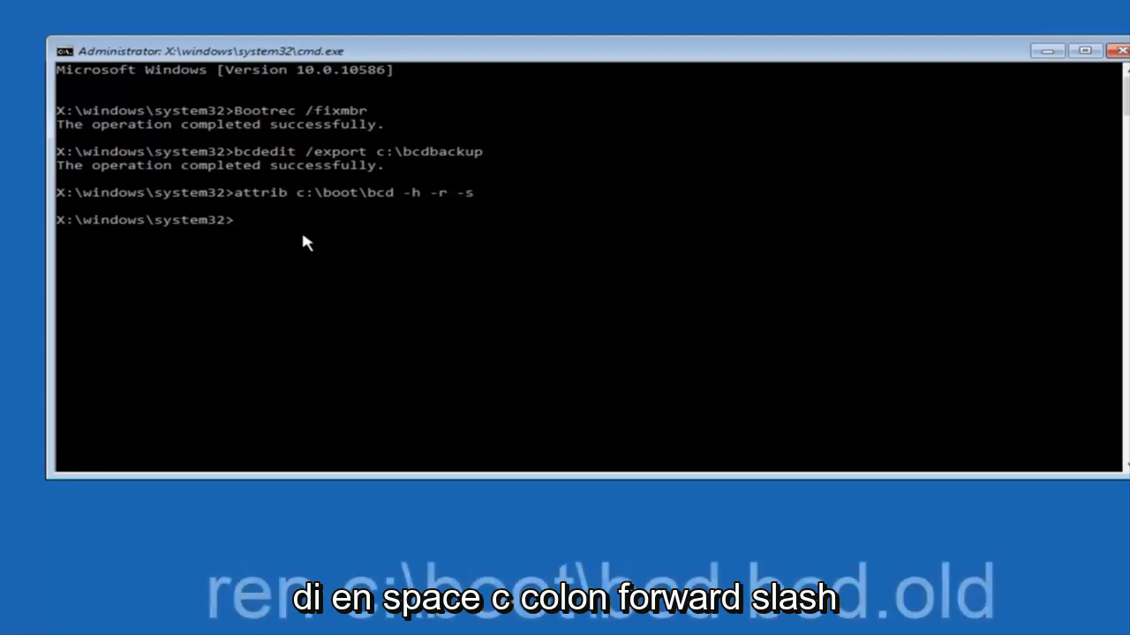
# Rename c:\boot\bcd to bcd.old with the ren command
pyautogui.write('ren c:')
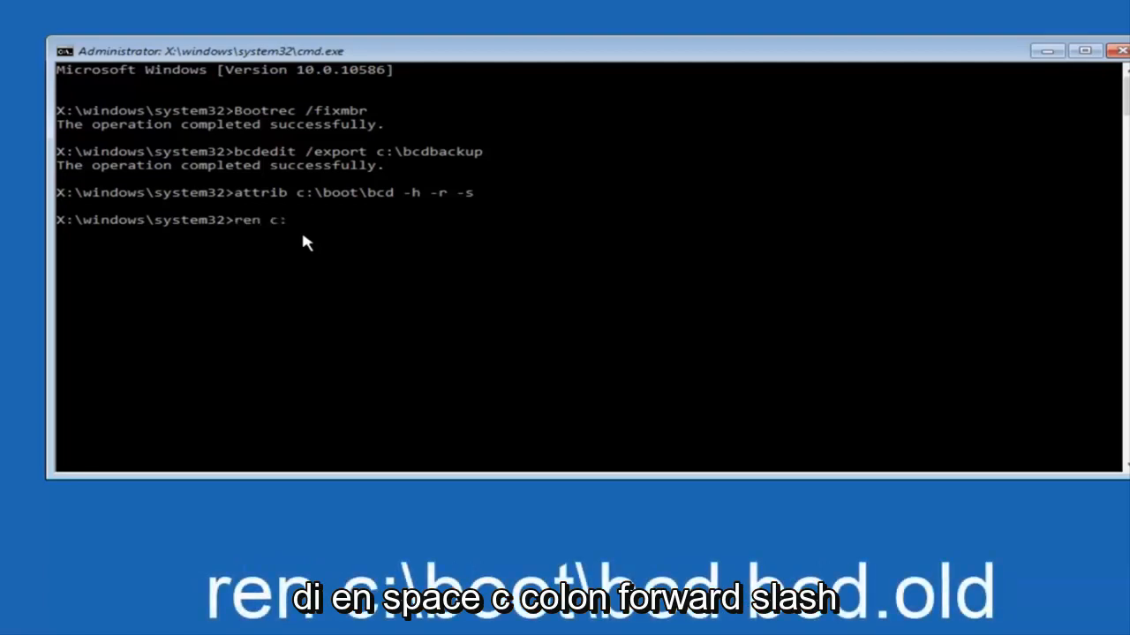
pyautogui.write('\\')
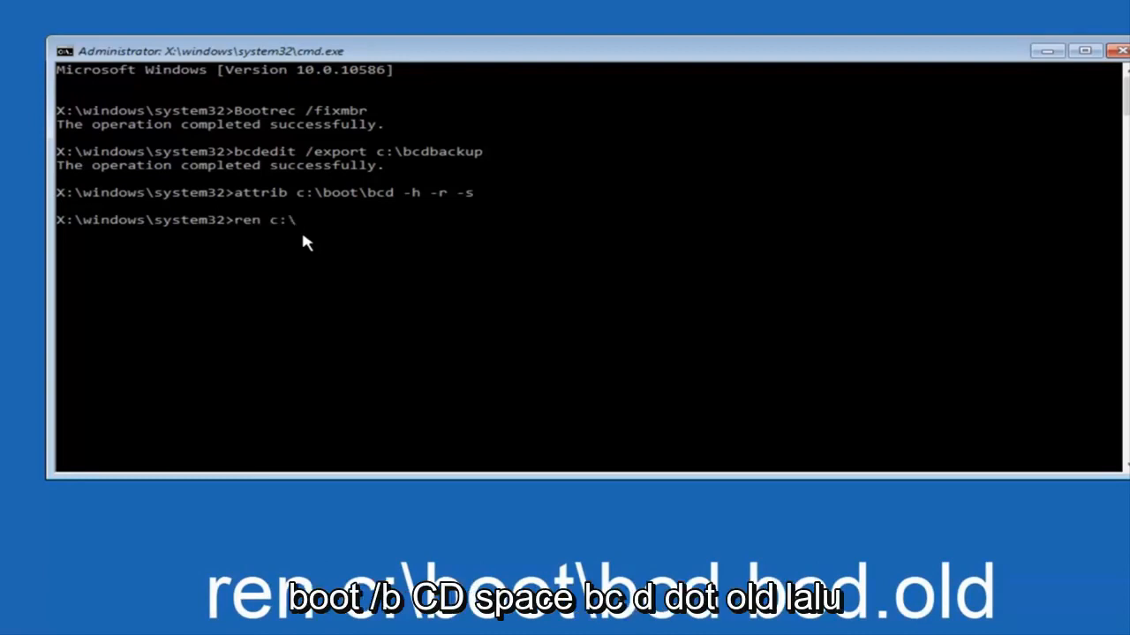
pyautogui.write('boot')
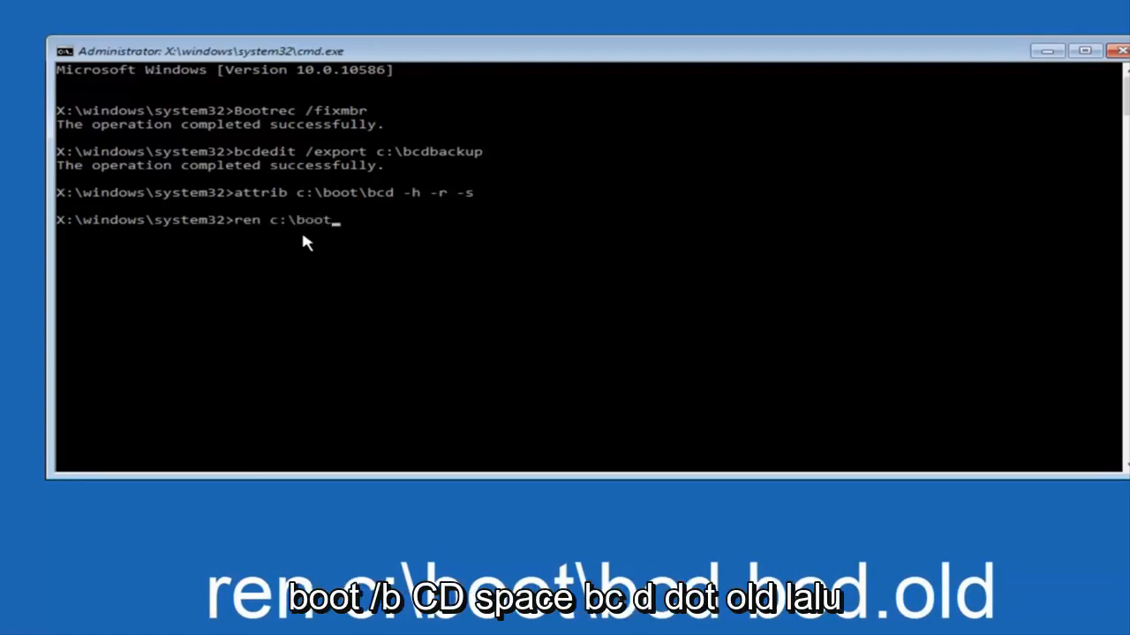
pyautogui.write('\\')
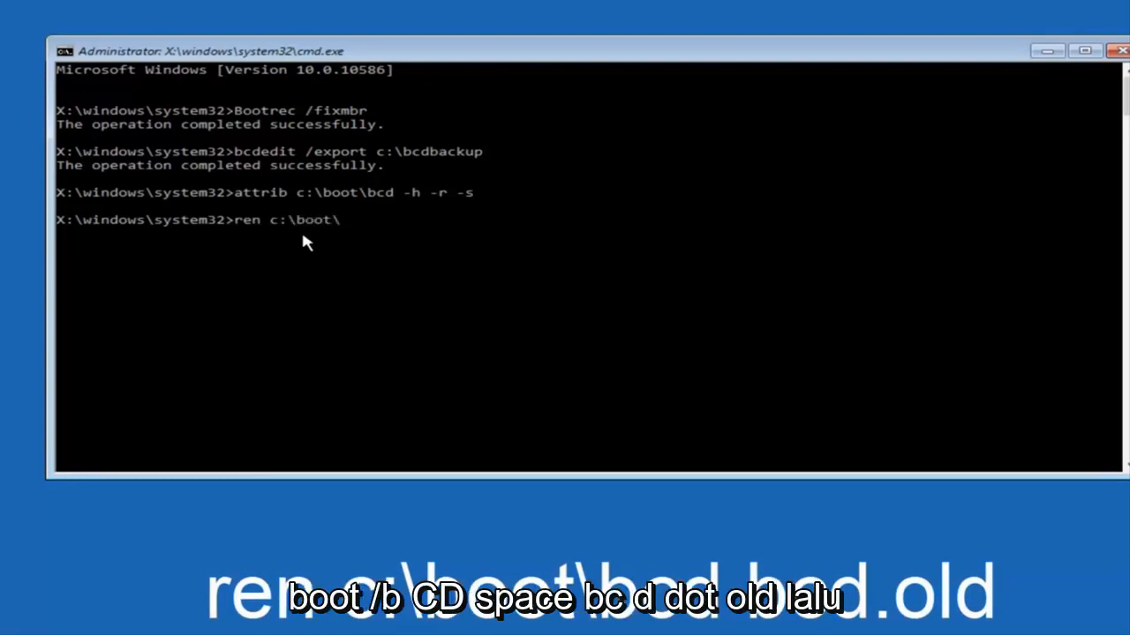
pyautogui.write('bcd')
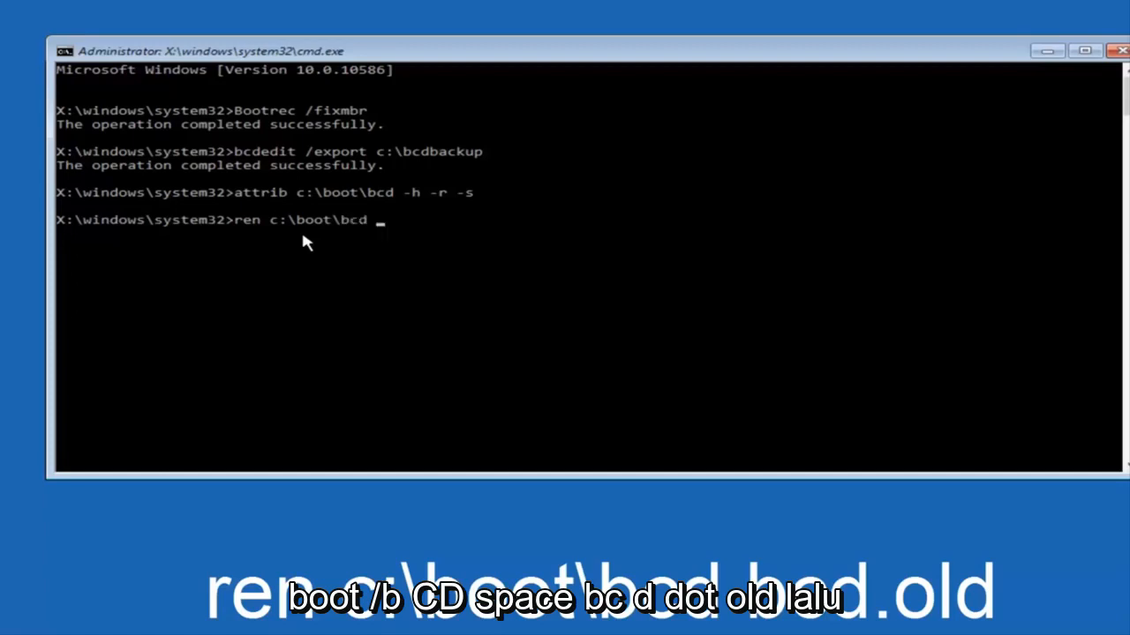
pyautogui.write('bcd.old')
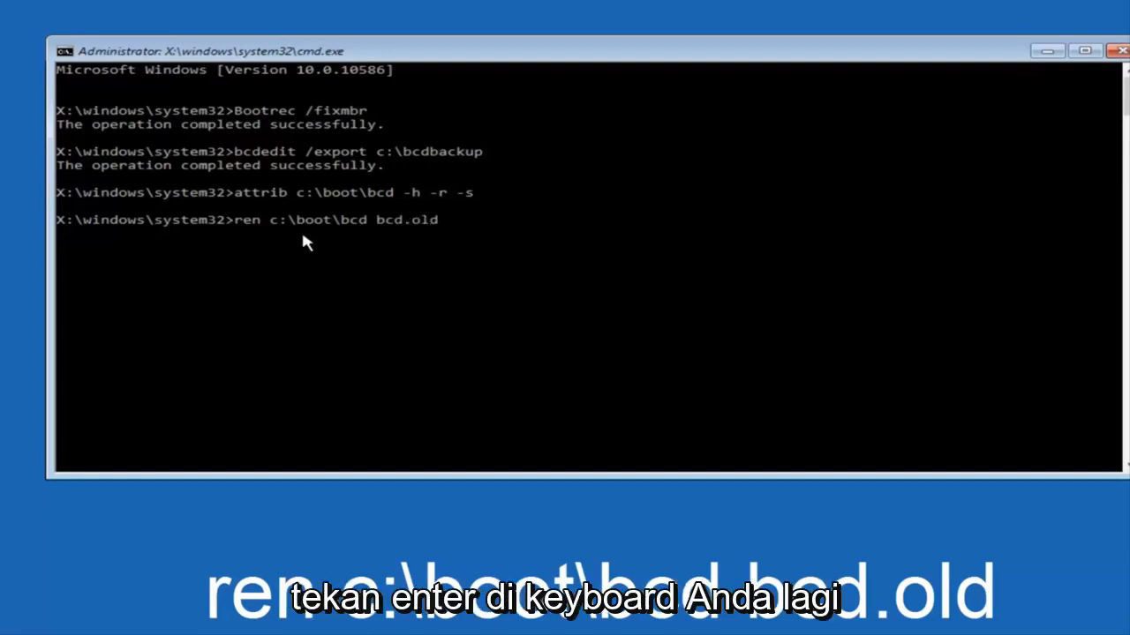
pyautogui.press('enter')
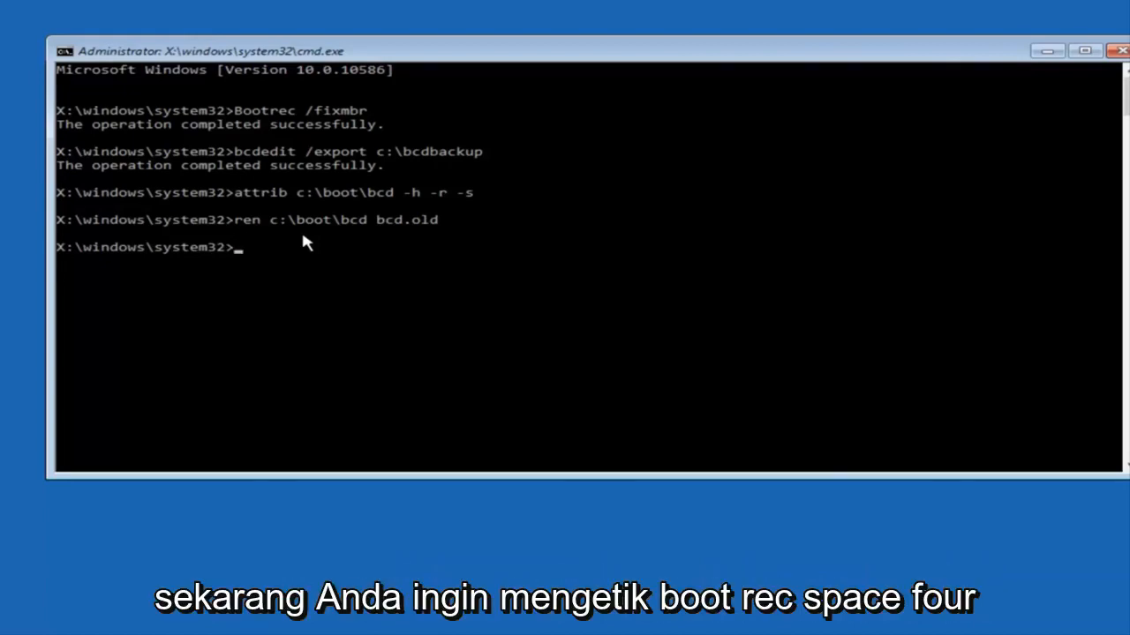
# Run bootrec /rebuildbcd and add the found C:\Windows installation to the boot list
pyautogui.write('bootrec')
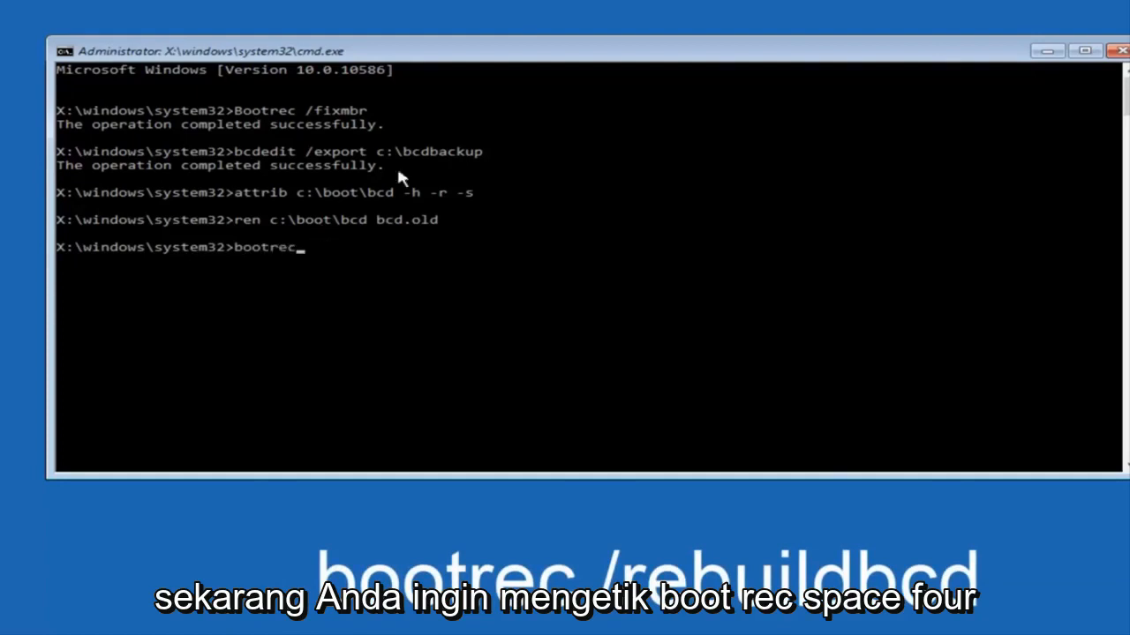
pyautogui.write('/')
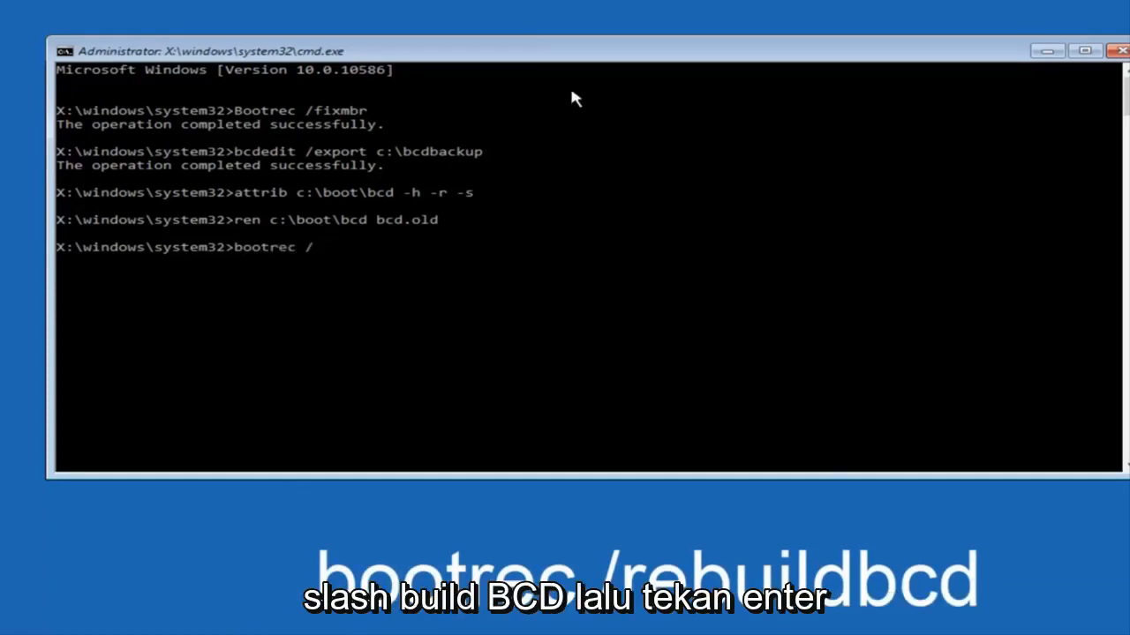
pyautogui.write('rebuild')
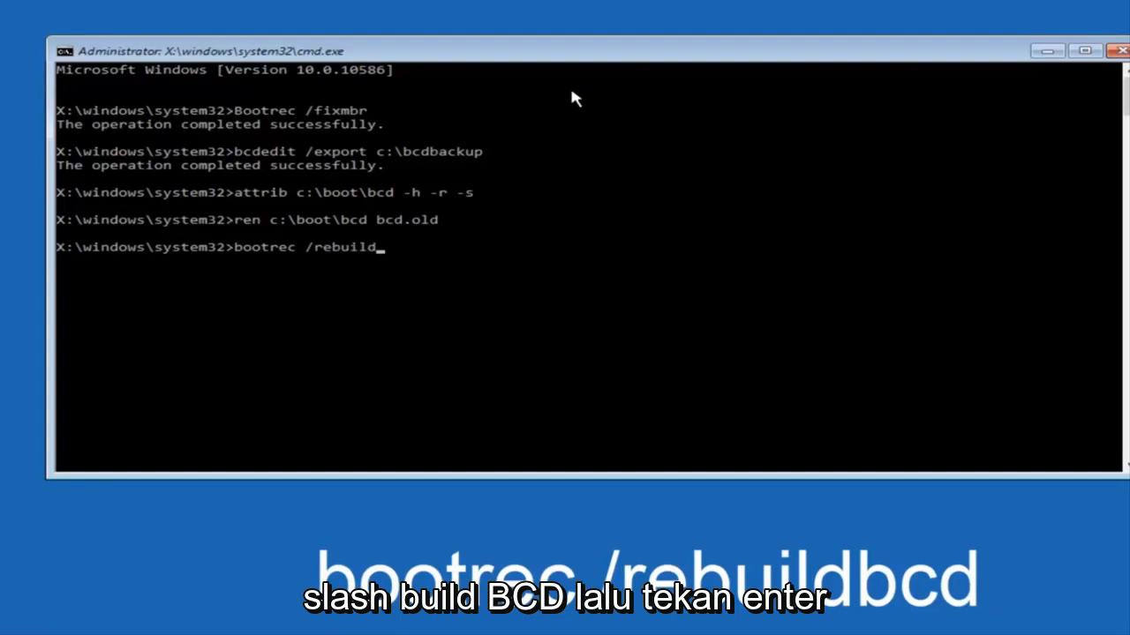
pyautogui.write('bcd')
pyautogui.write('y')
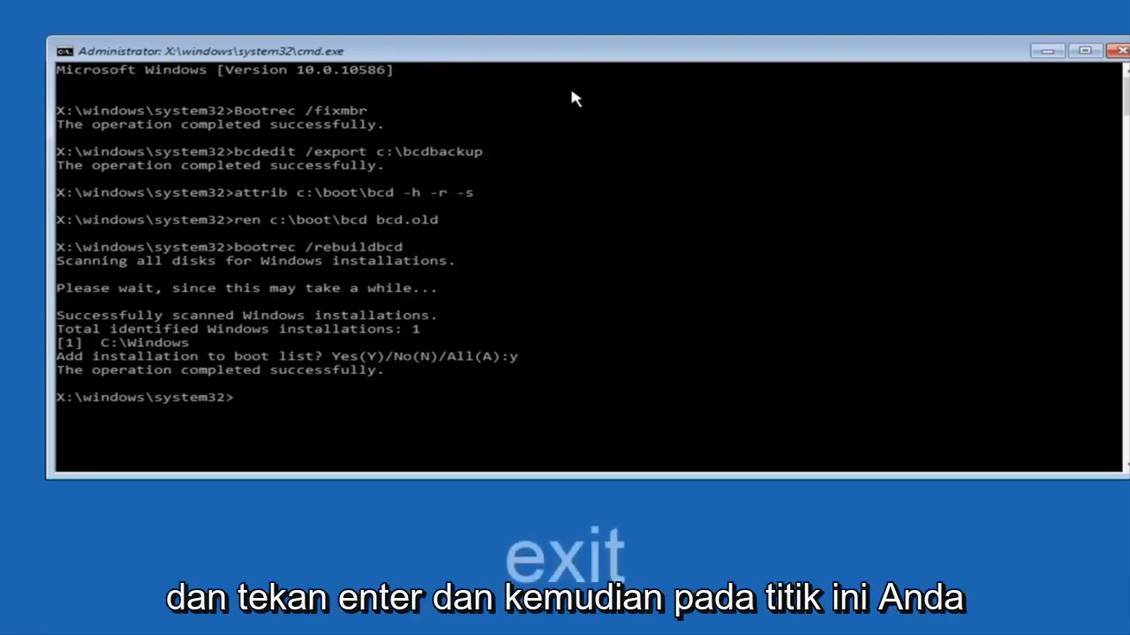
# Exit the Command Prompt to return to the Choose an option menu
pyautogui.write('exit')
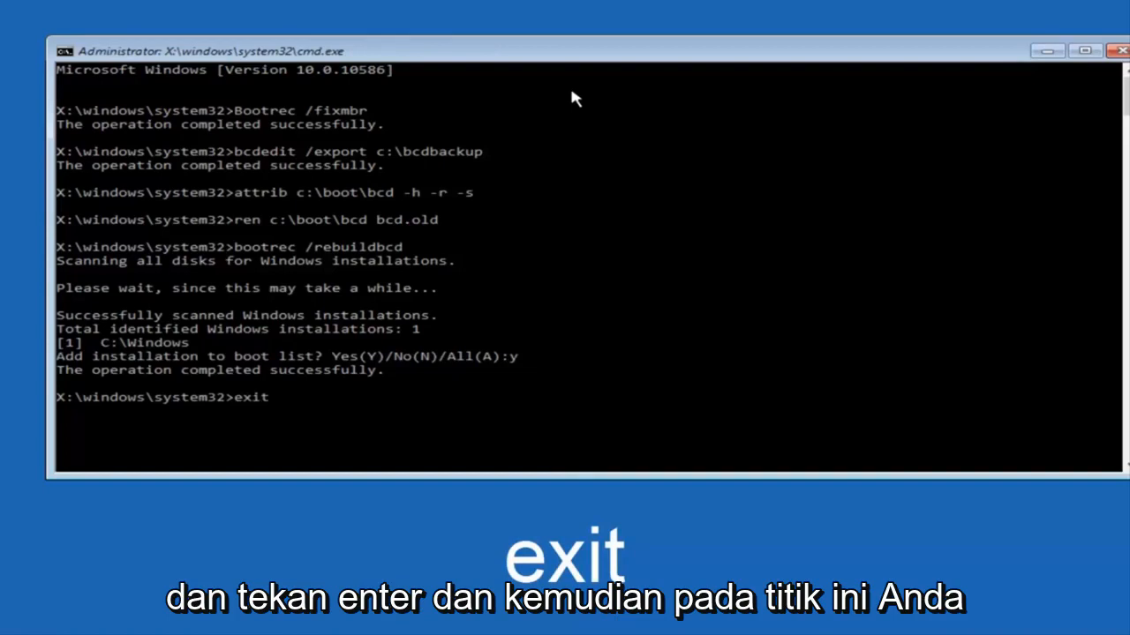
pyautogui.press('Enter')
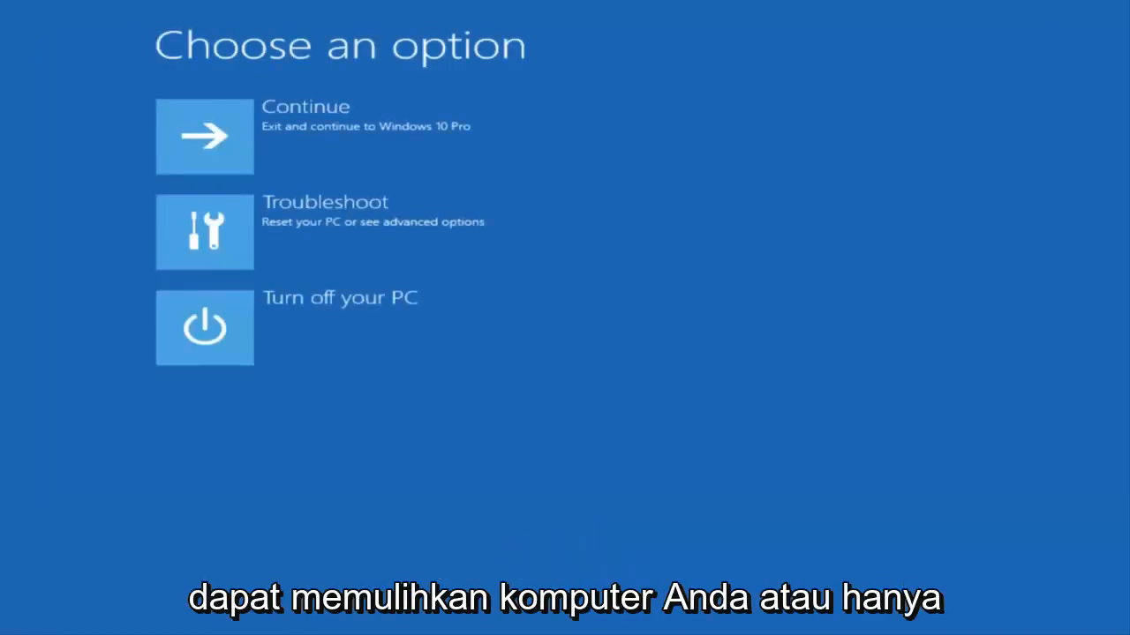
pyautogui.moveTo(224, 170)
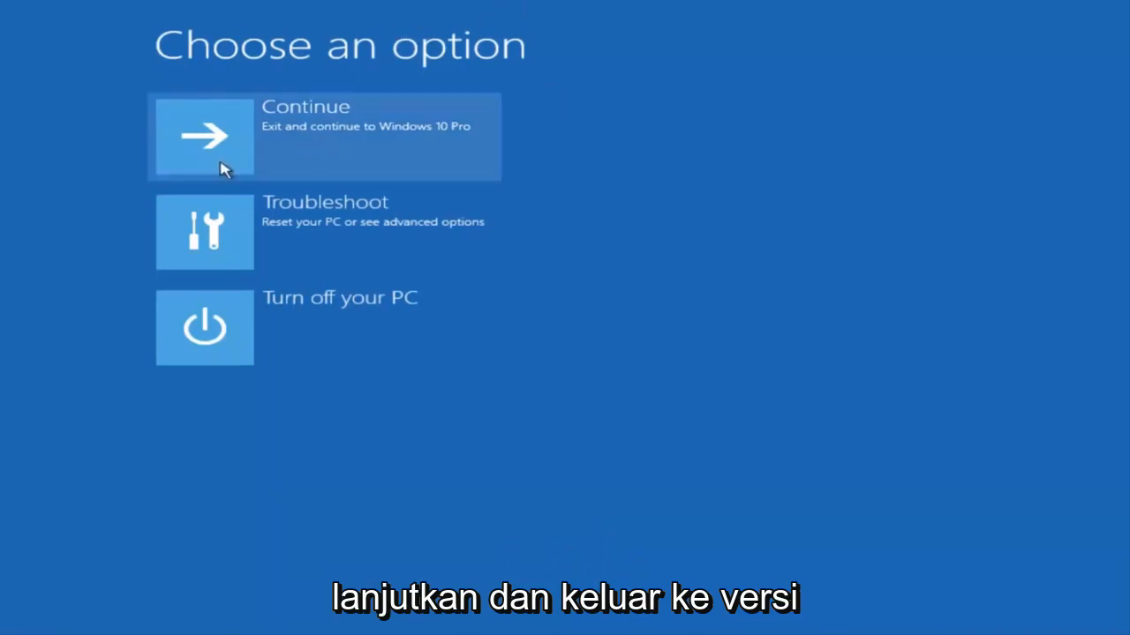